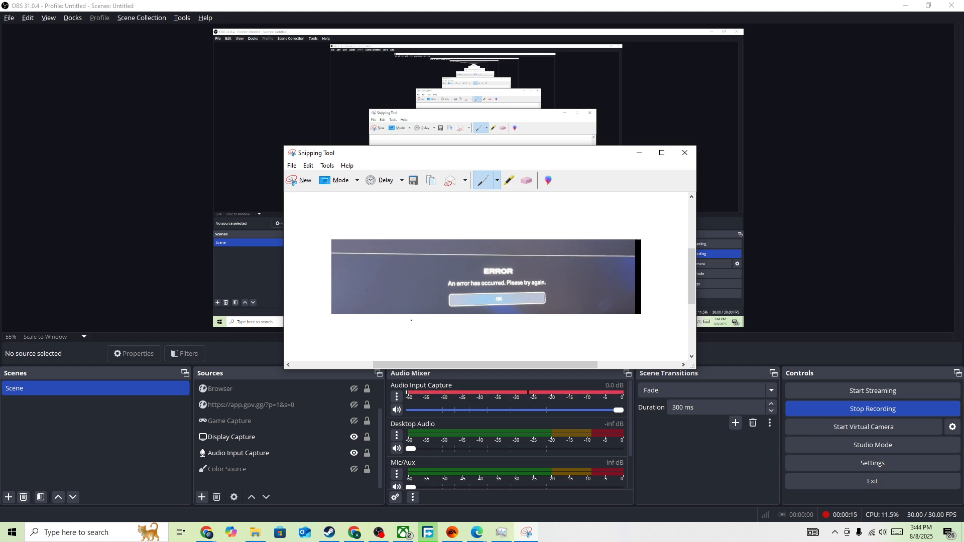
Minimize OBS Studio so the Windows desktop is showing
click(232, 437)
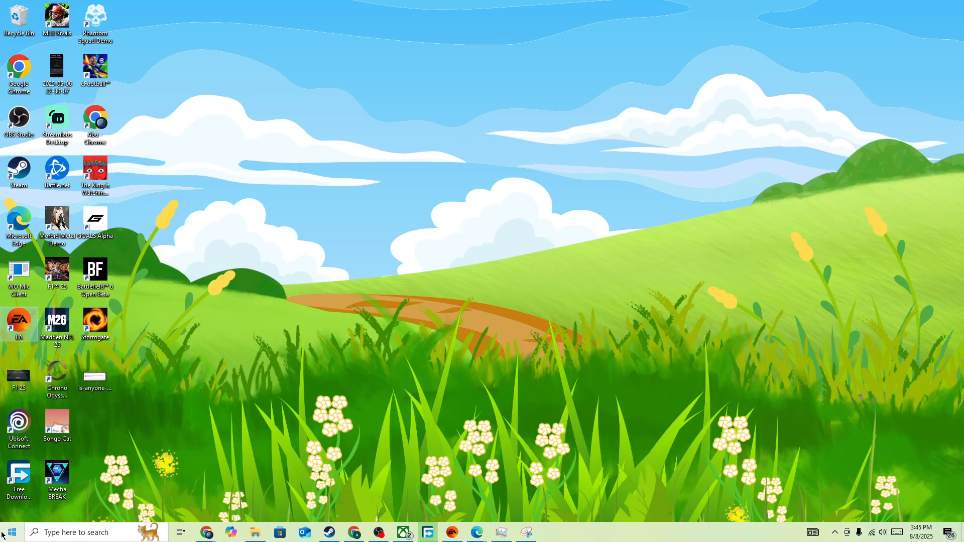
mouse_move(264, 457)
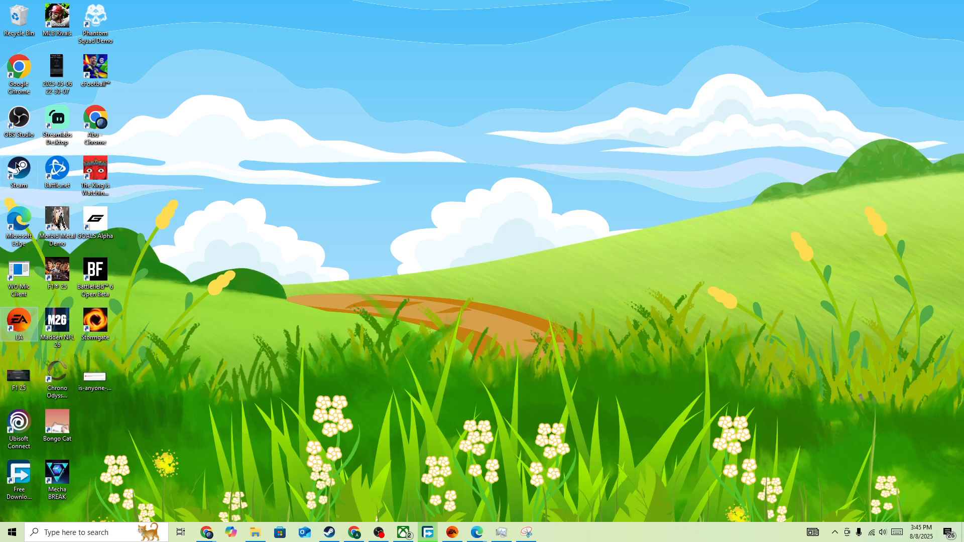
Bring up the EA app from the taskbar on the Madden NFL 26 page
right_click(18, 172)
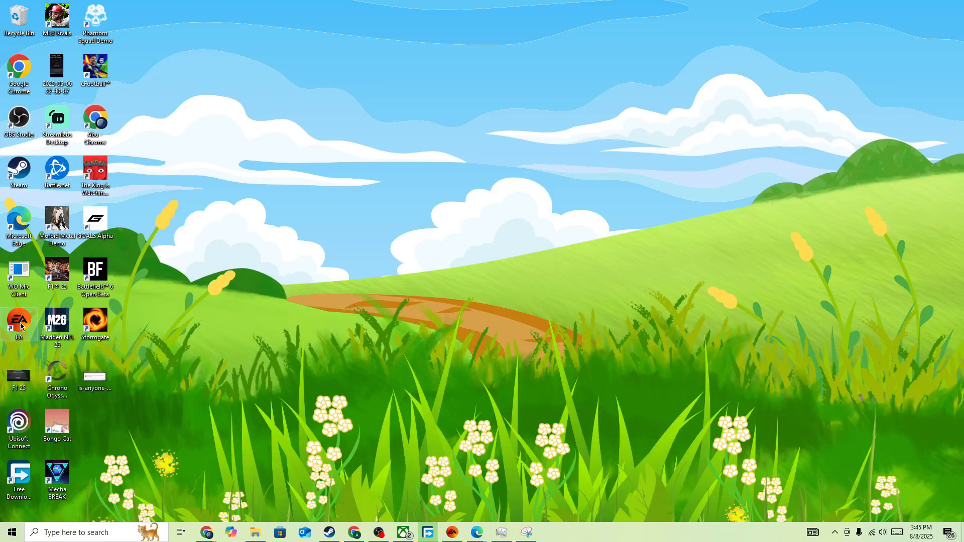
right_click(18, 322)
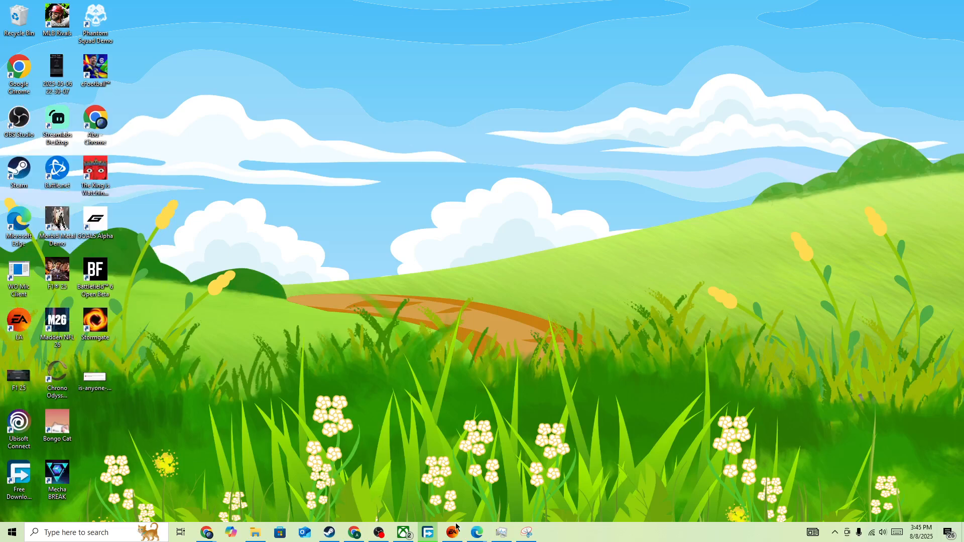
click(428, 532)
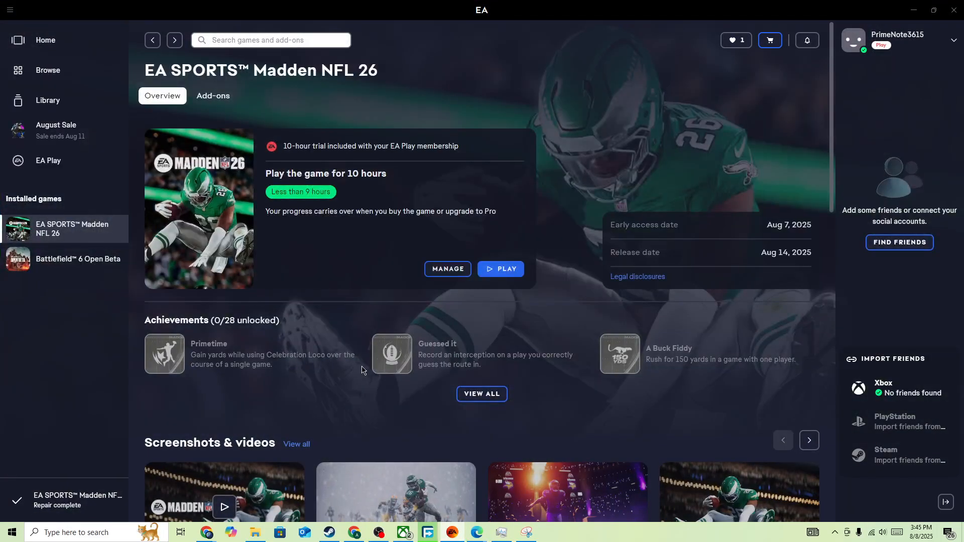
mouse_move(448, 269)
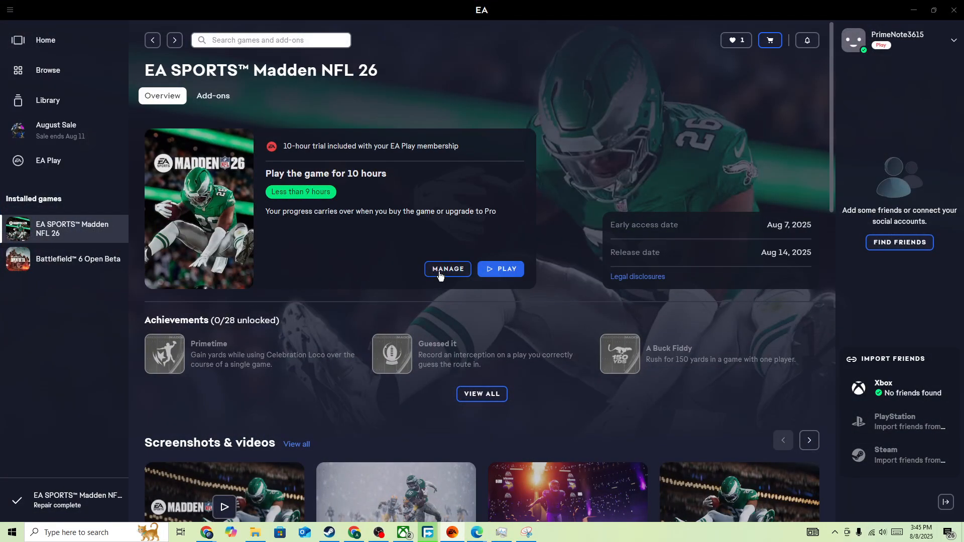
Show Madden NFL 26's Manage menu with Repair, View properties and Uninstall
click(447, 269)
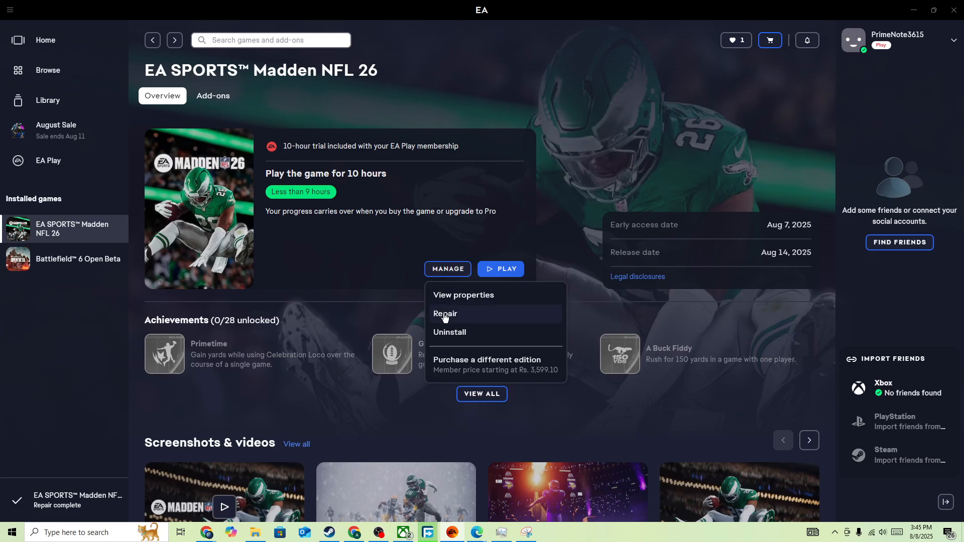
mouse_move(376, 319)
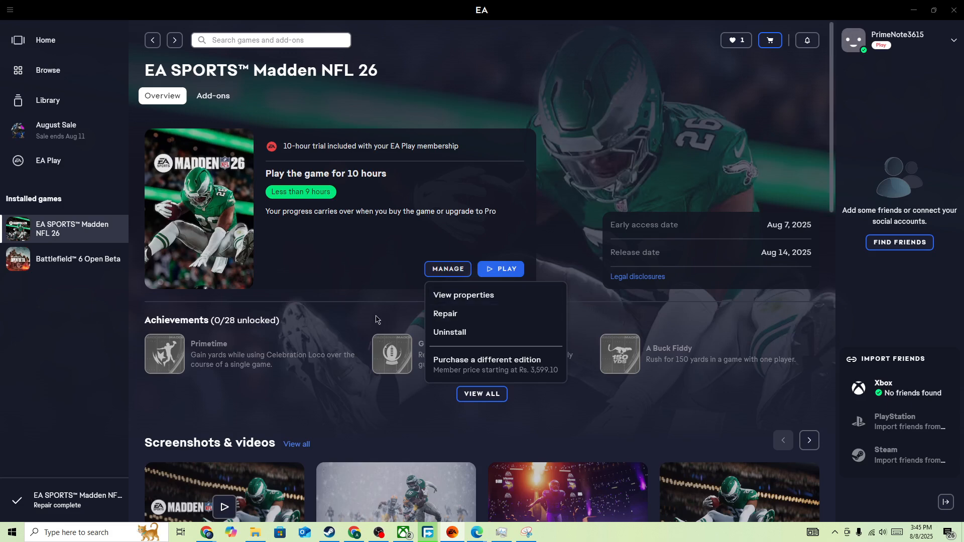
mouse_move(470, 283)
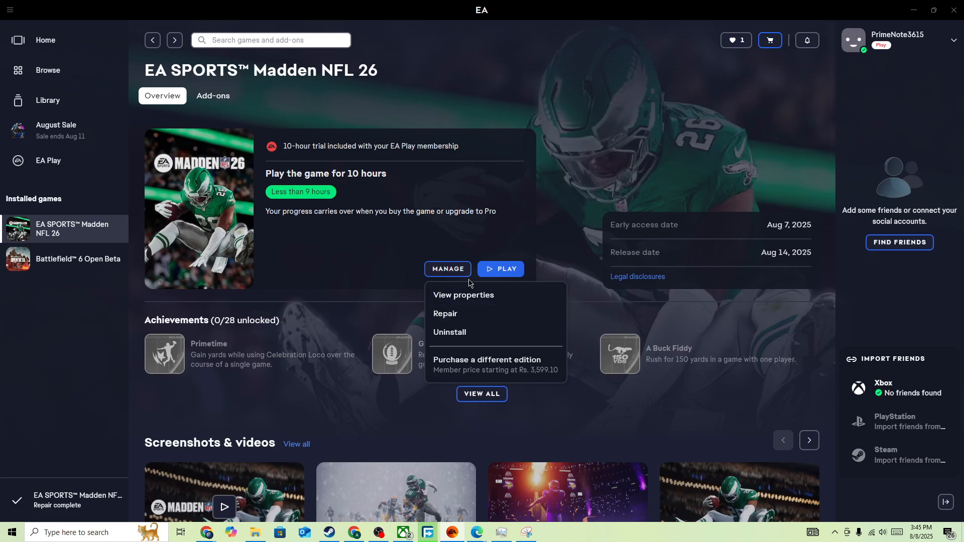
mouse_move(476, 228)
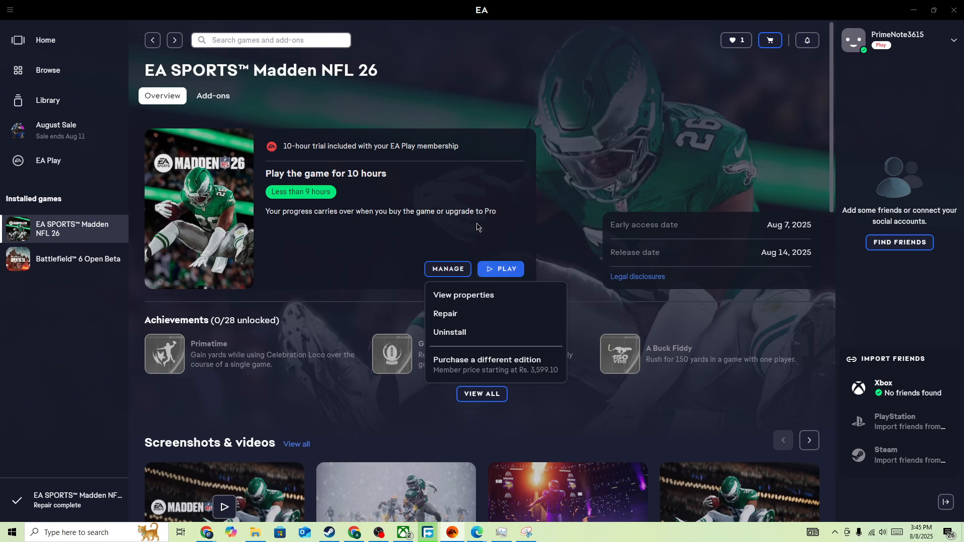
mouse_move(425, 224)
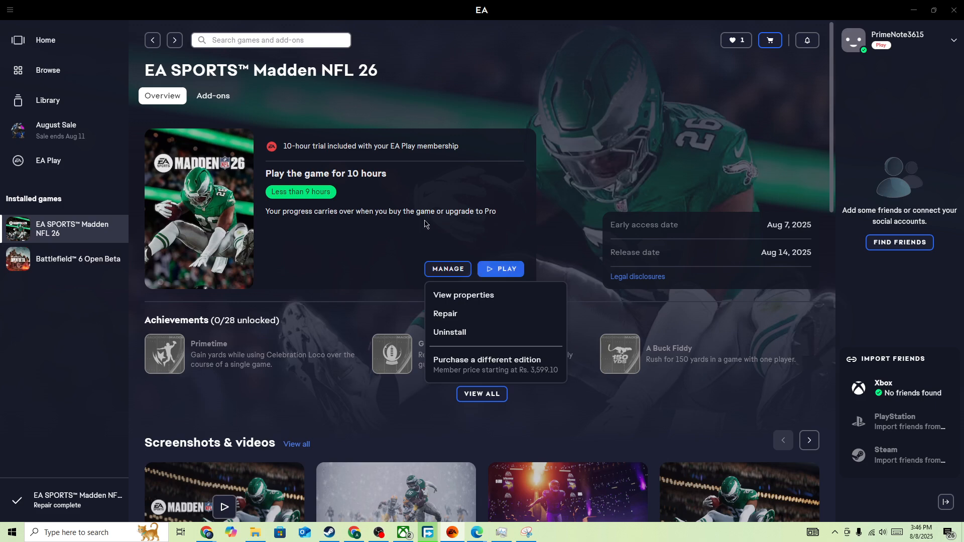